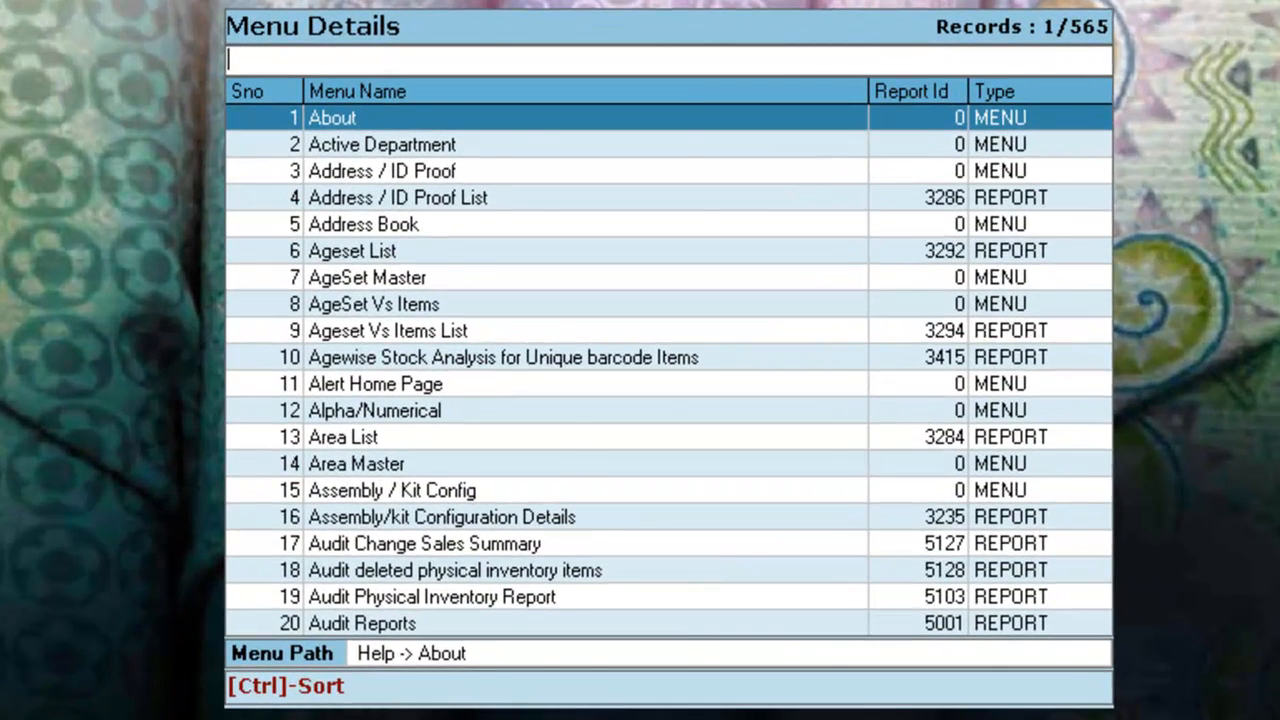
Step: Filter the menu list with 'ITEM VS' and open the Item Vs EANCODE screen
{"action": "type", "text": "ITEM VS"}
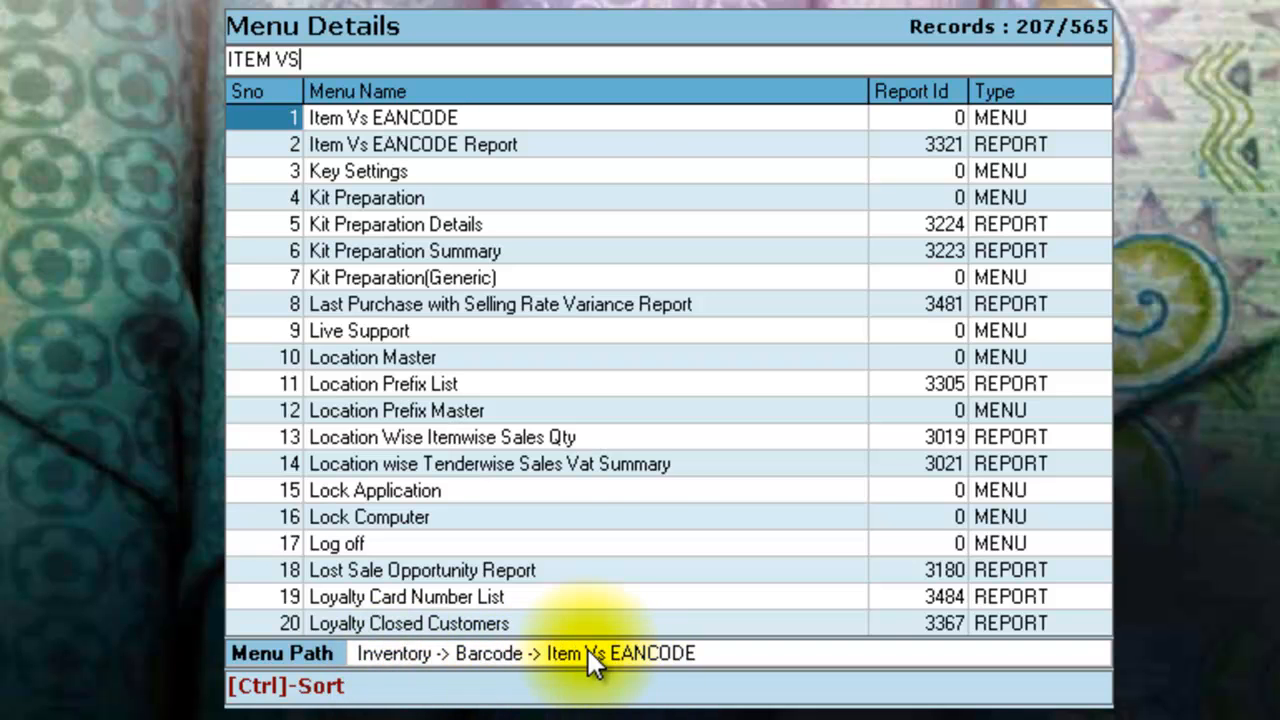
{"action": "double_click", "coordinate": [378, 117]}
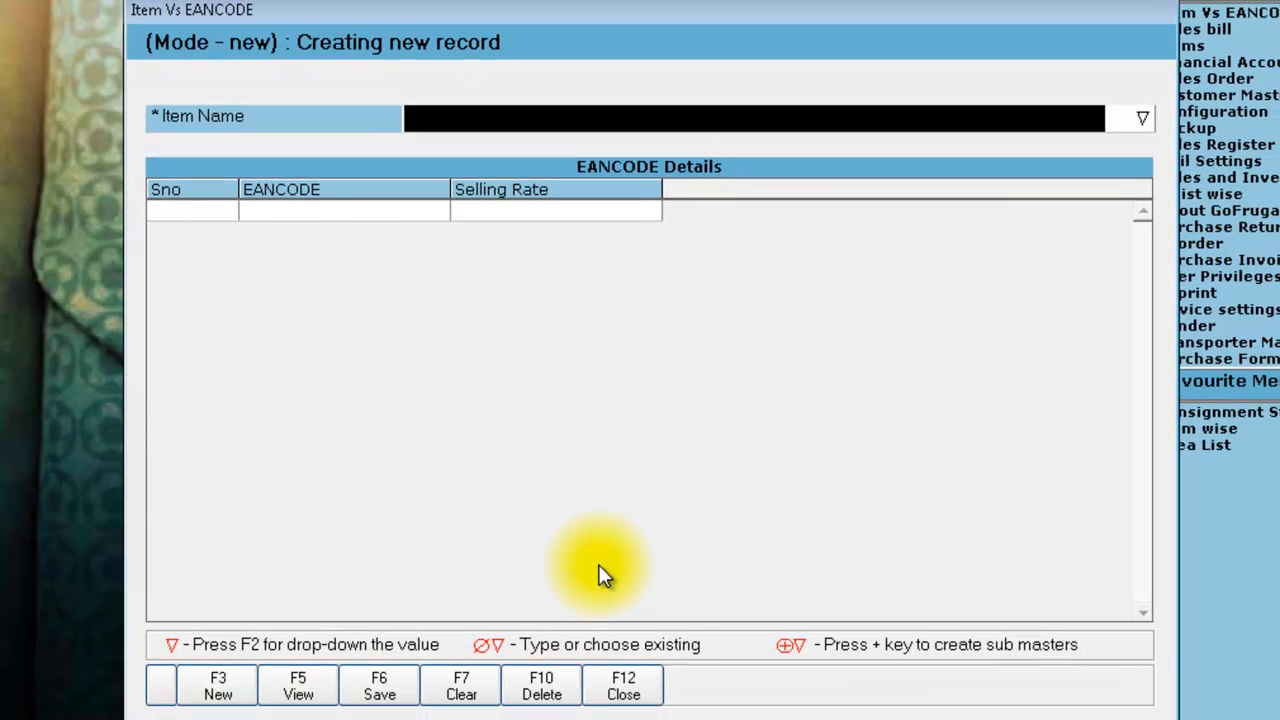
{"action": "mouse_move", "coordinate": [218, 698]}
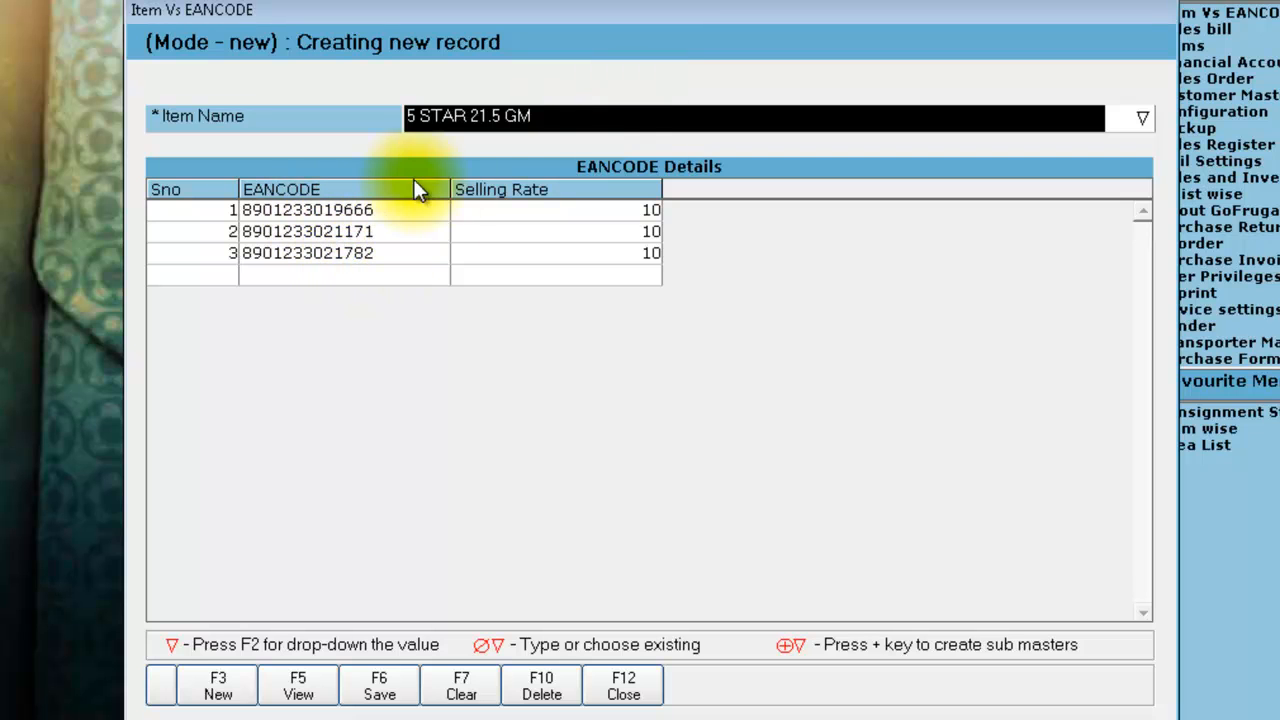
{"action": "mouse_move", "coordinate": [505, 140]}
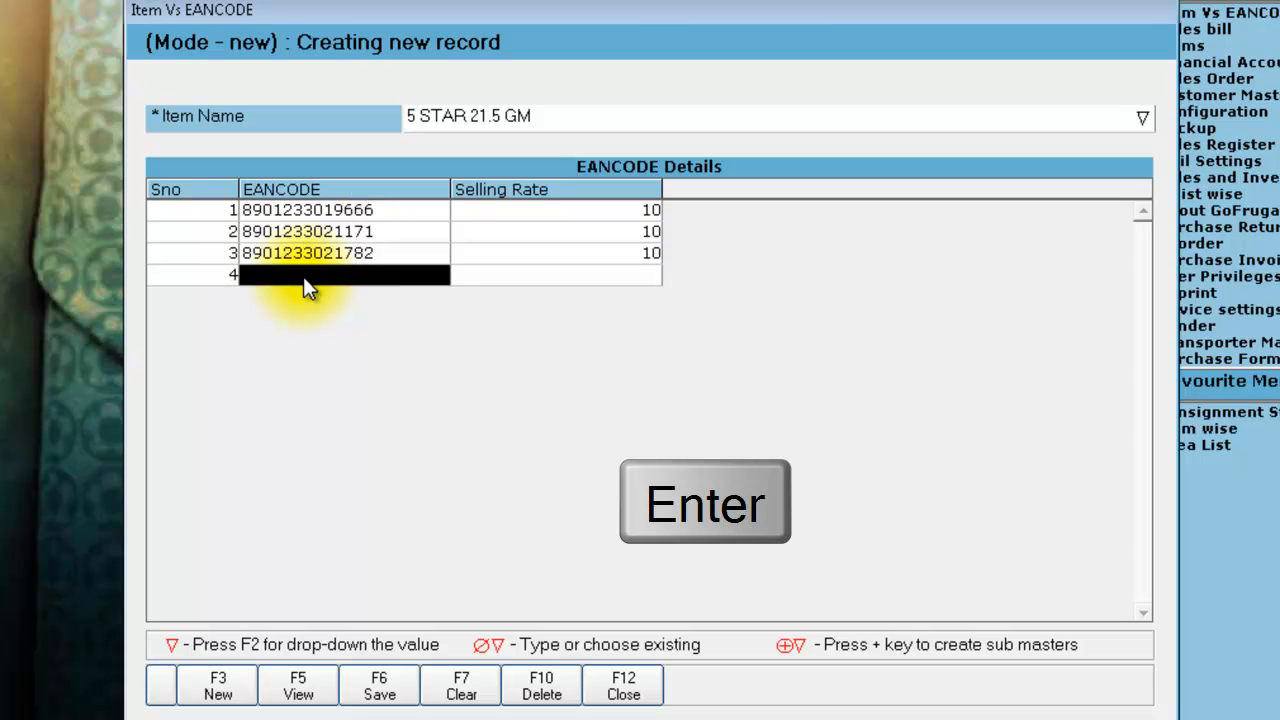
{"action": "type", "text": "1234567890"}
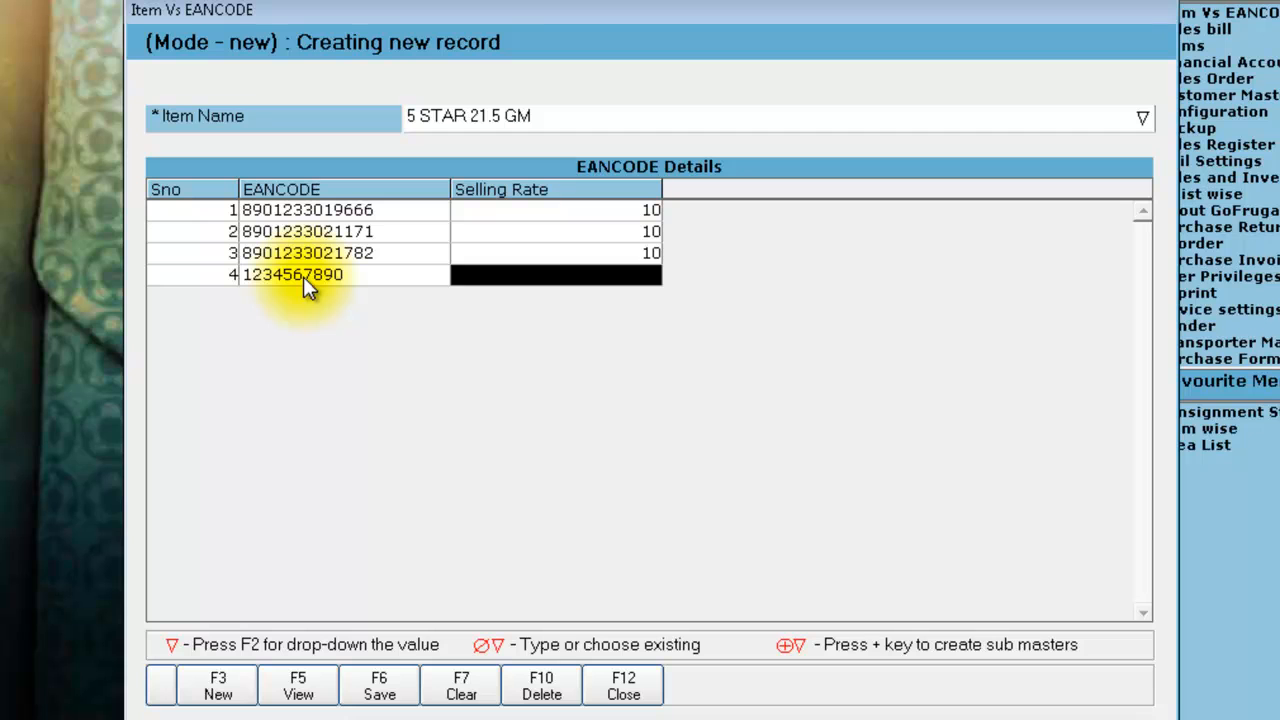
{"action": "type", "text": "15"}
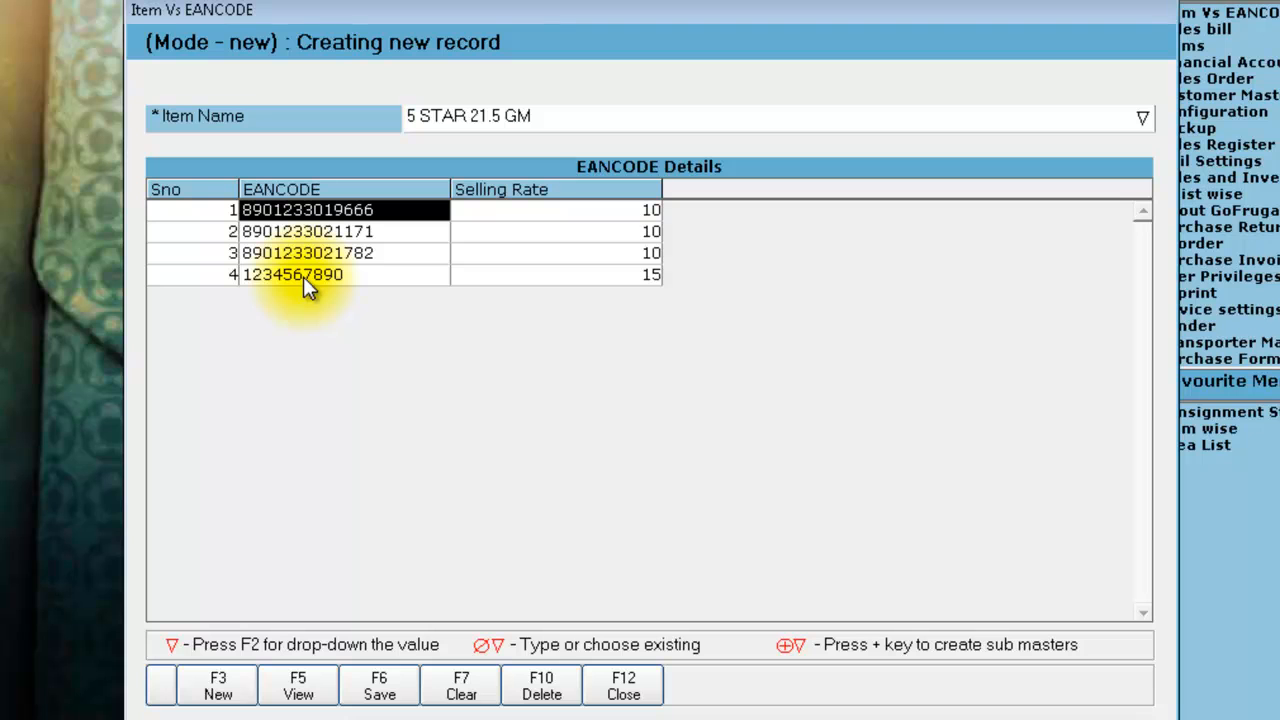
{"action": "left_click", "coordinate": [379, 687]}
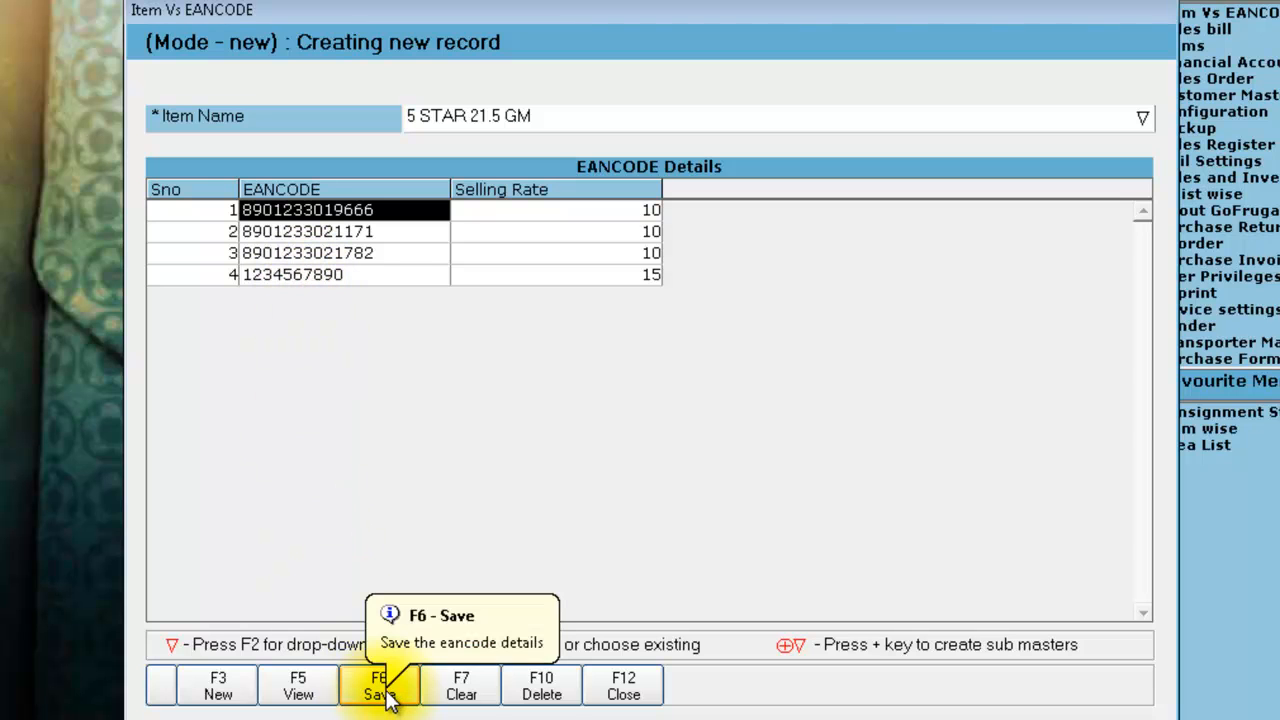
Step: Save the four EAN codes for 5 STAR 21.5 GM and close the screen
{"action": "left_click", "coordinate": [377, 685]}
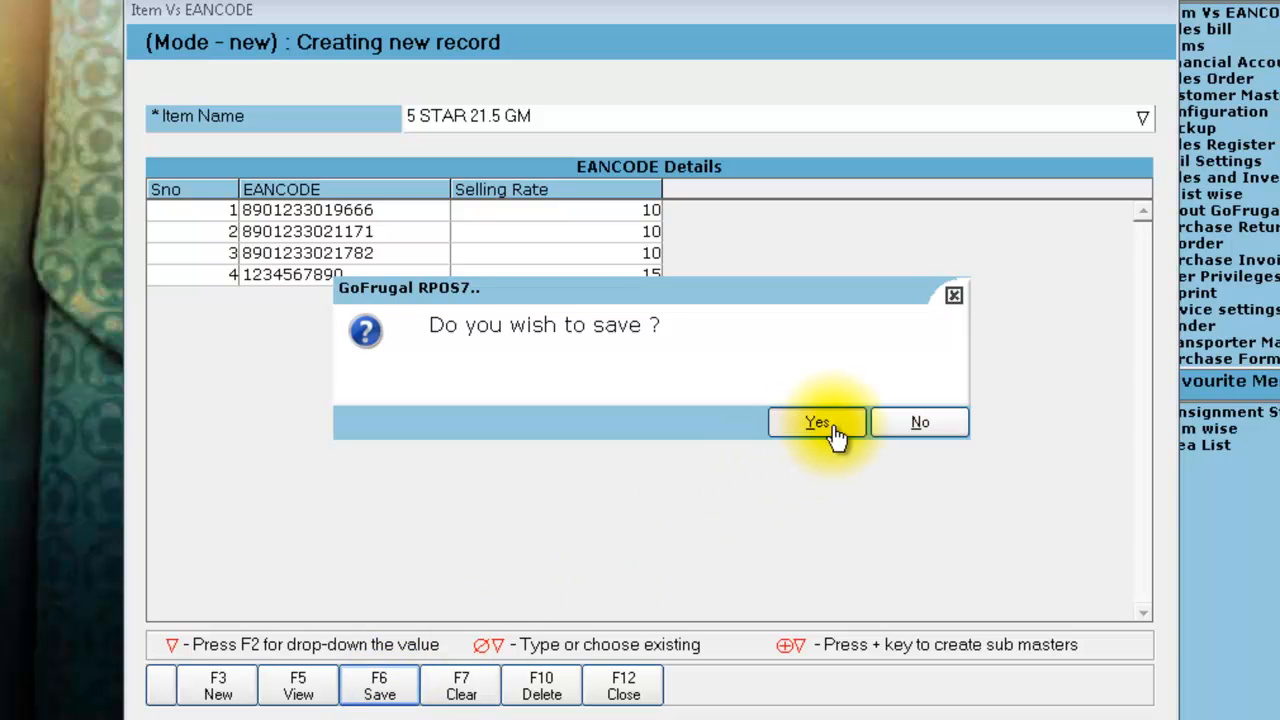
{"action": "left_click", "coordinate": [817, 422]}
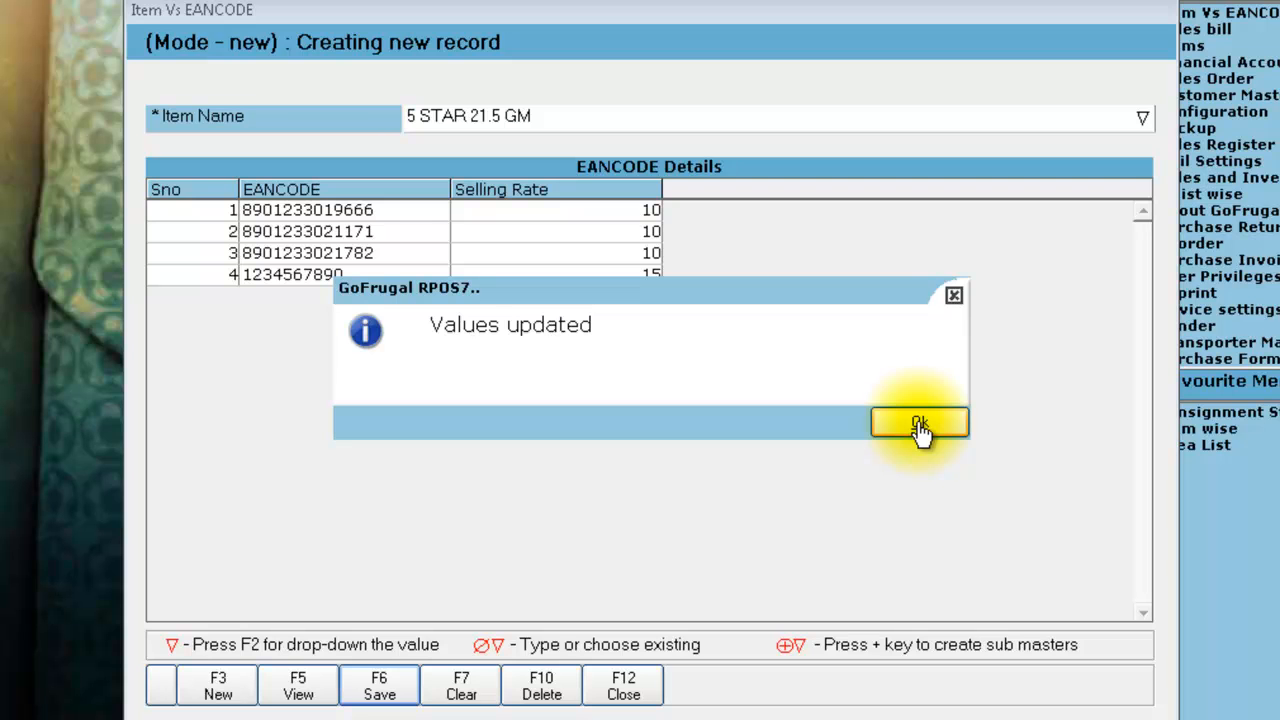
{"action": "left_click", "coordinate": [918, 422]}
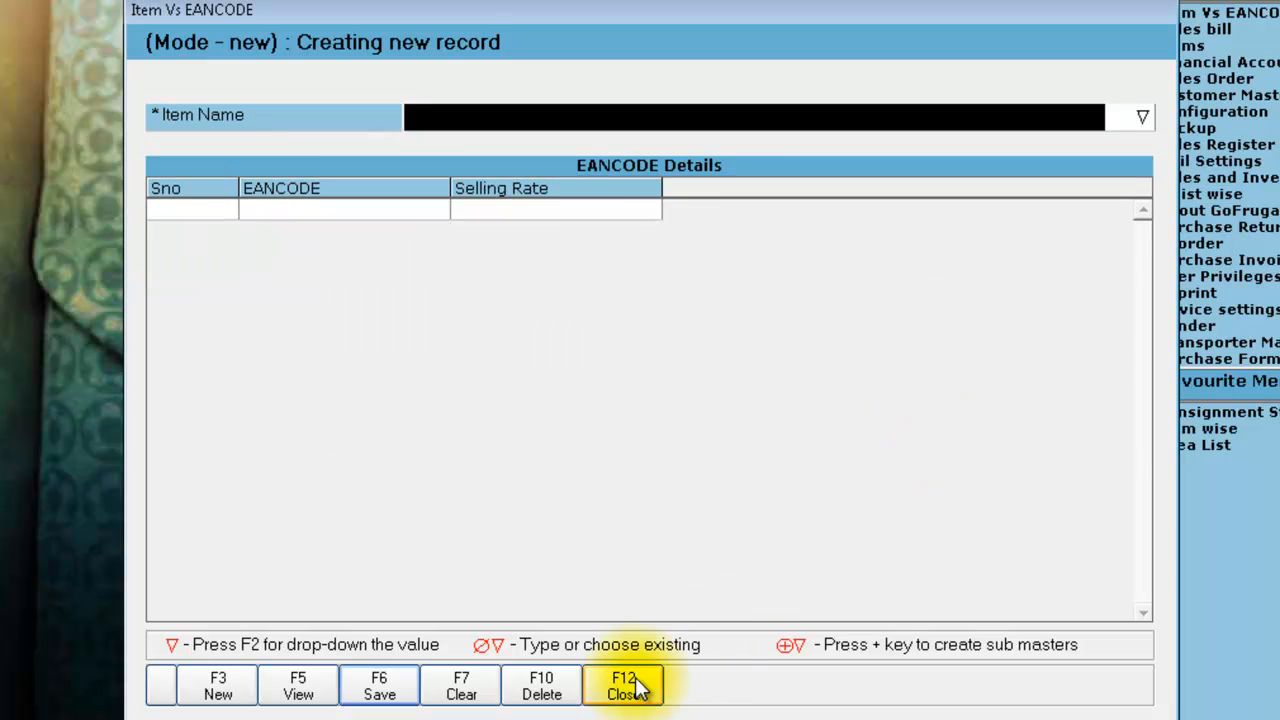
{"action": "left_click", "coordinate": [625, 687]}
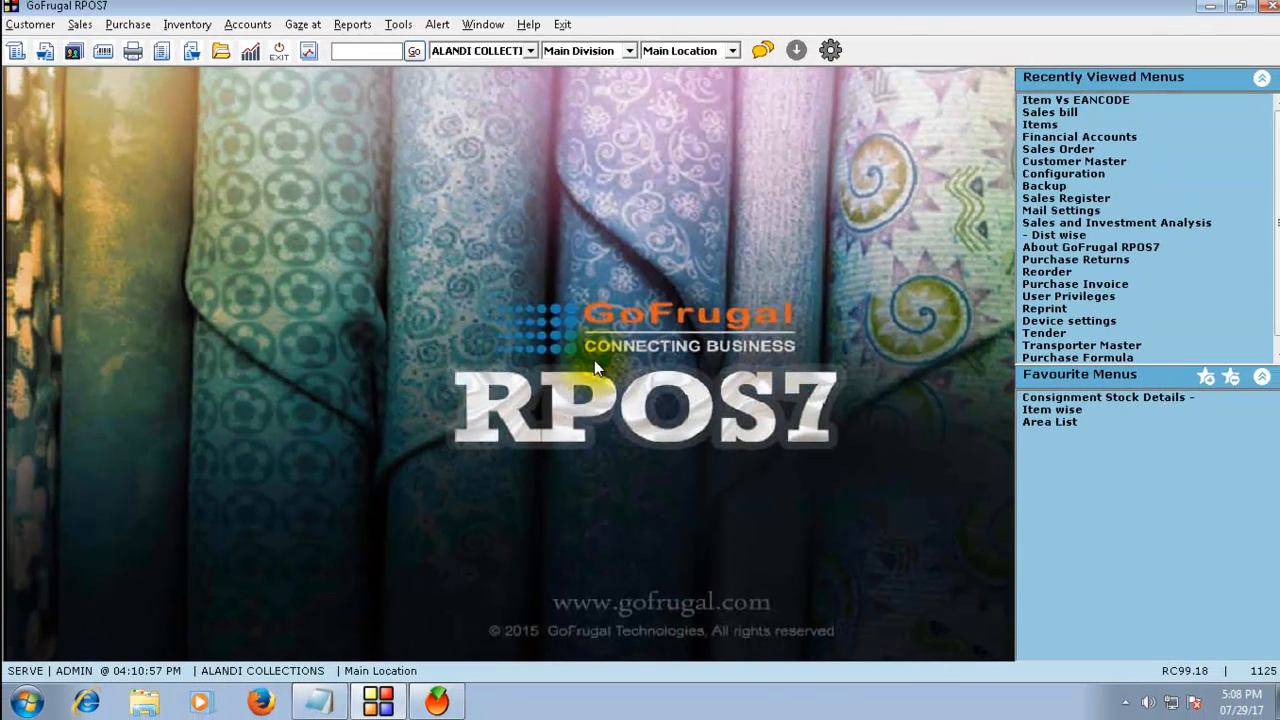